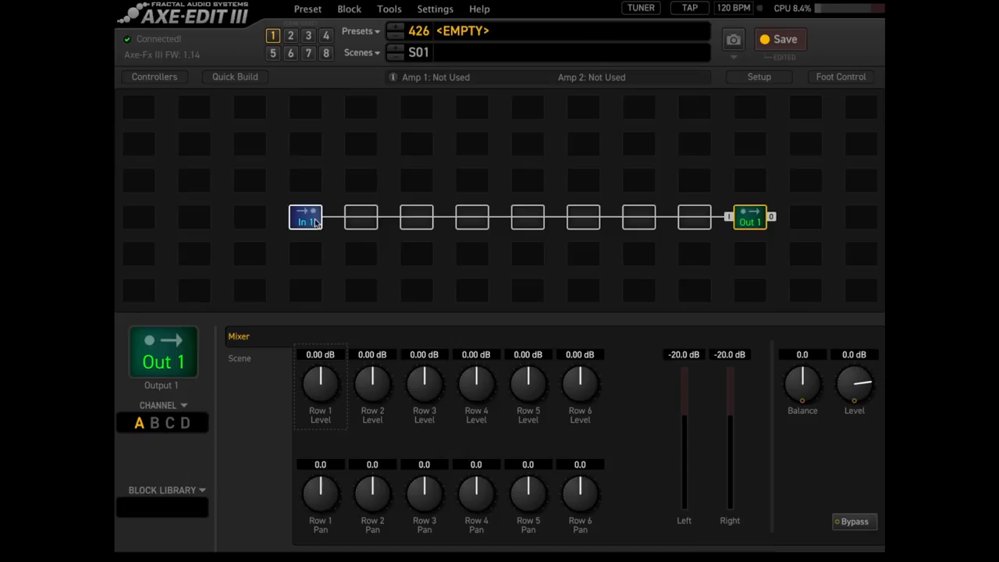
Insert Amp 1 (Atomica High) into the empty main-row slot between In 1 and Out 1.
left_click(749, 217)
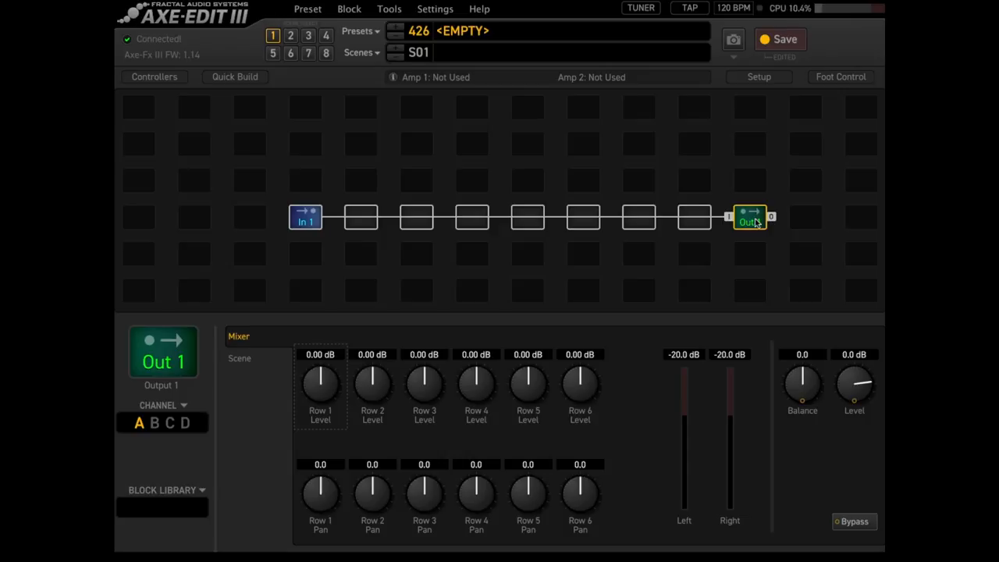
right_click(471, 217)
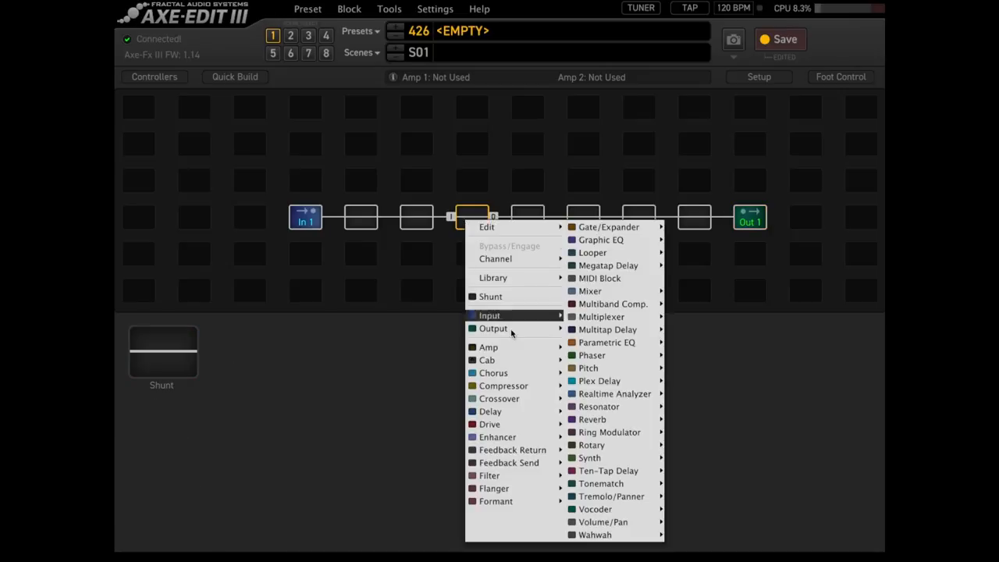
left_click(487, 346)
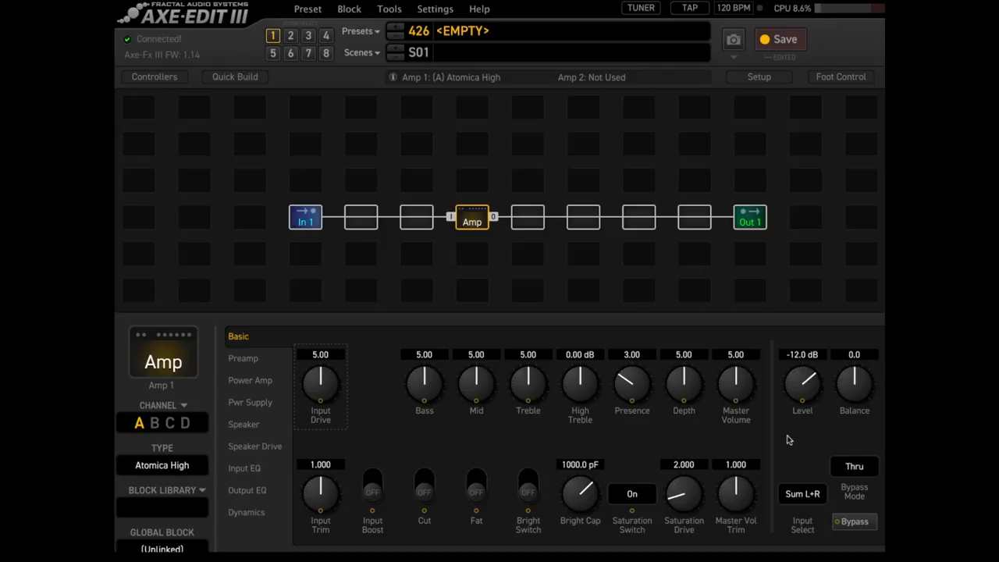
mouse_move(602, 343)
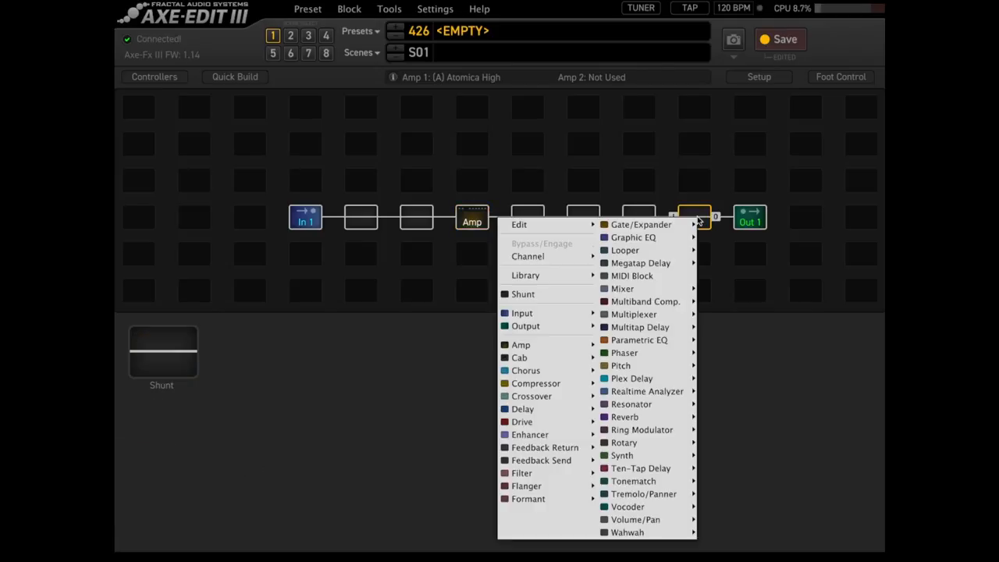
mouse_move(518, 356)
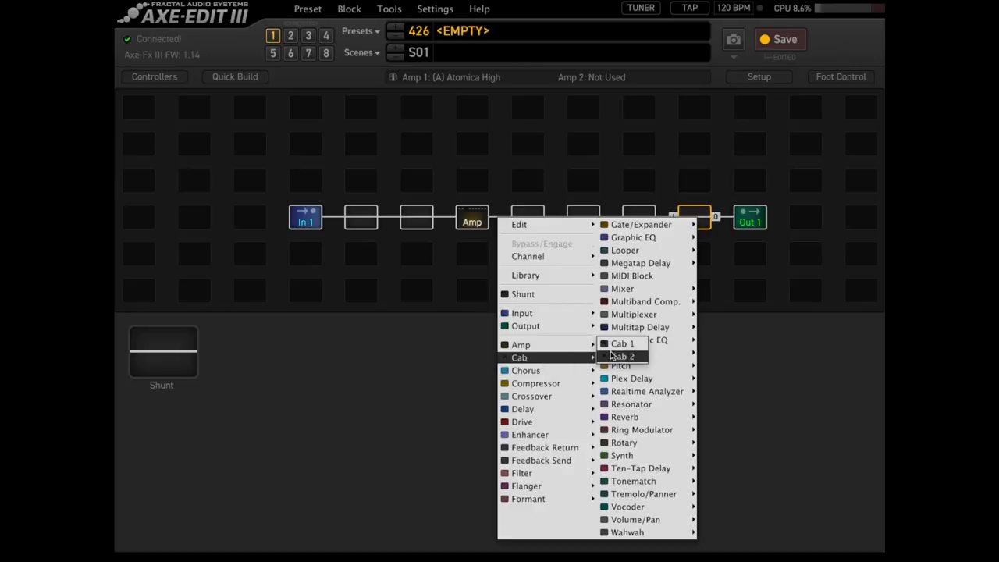
Insert Cab 1 into the slot just left of Out 1, after the amp.
left_click(621, 343)
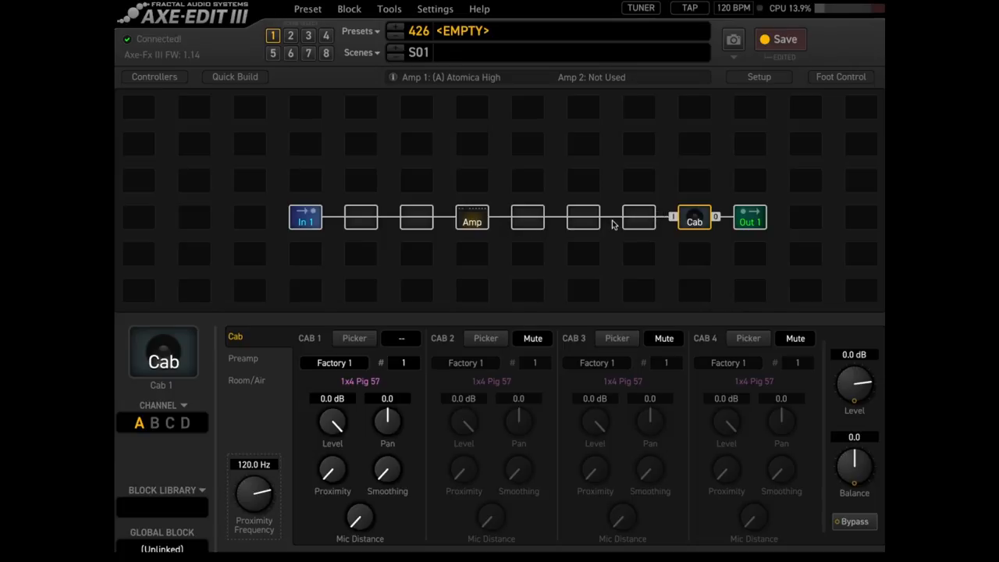
mouse_move(666, 236)
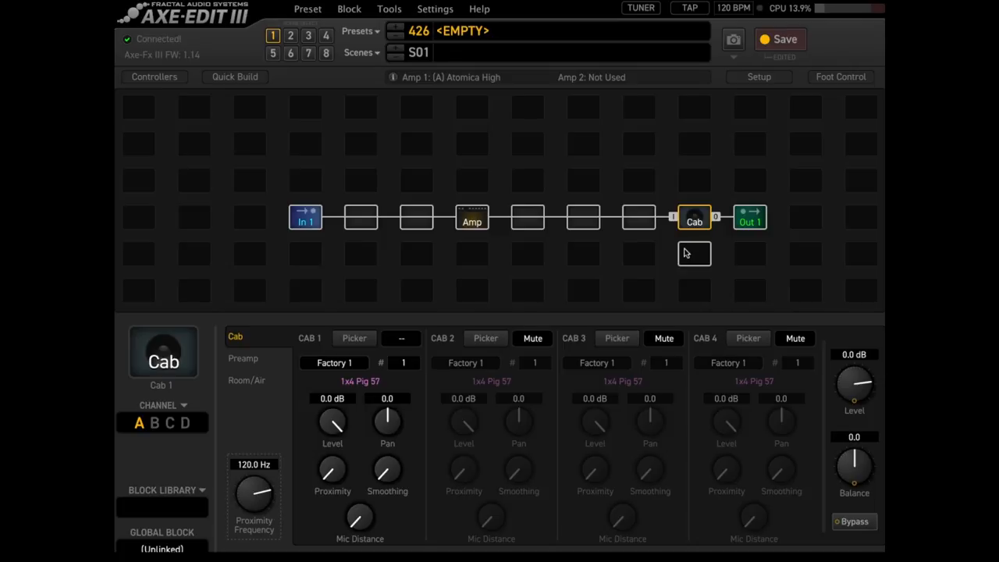
mouse_move(678, 252)
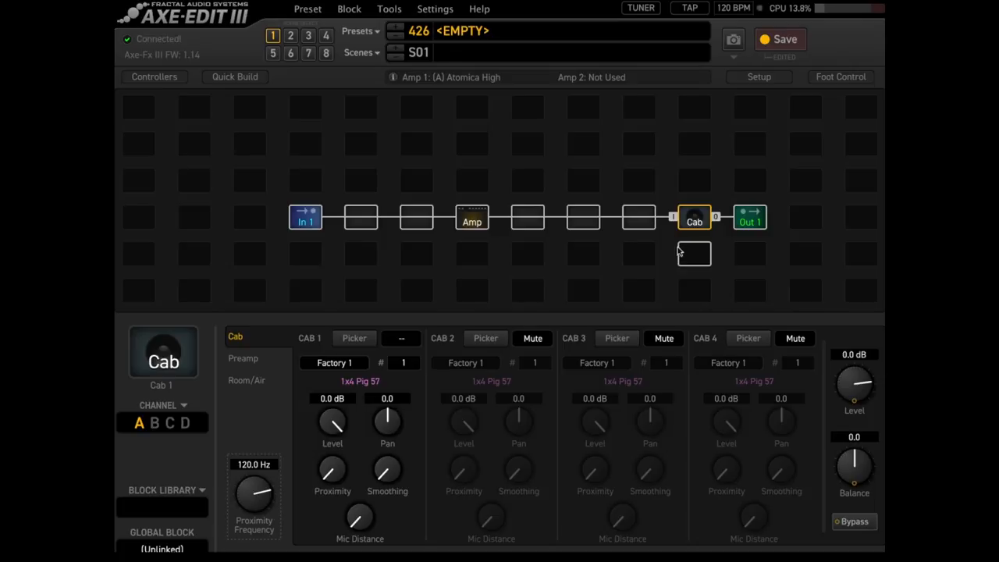
Pick the 4x12 Recto ST 57M D YA IR from the Factory 2 bank for the first cab.
left_click(353, 337)
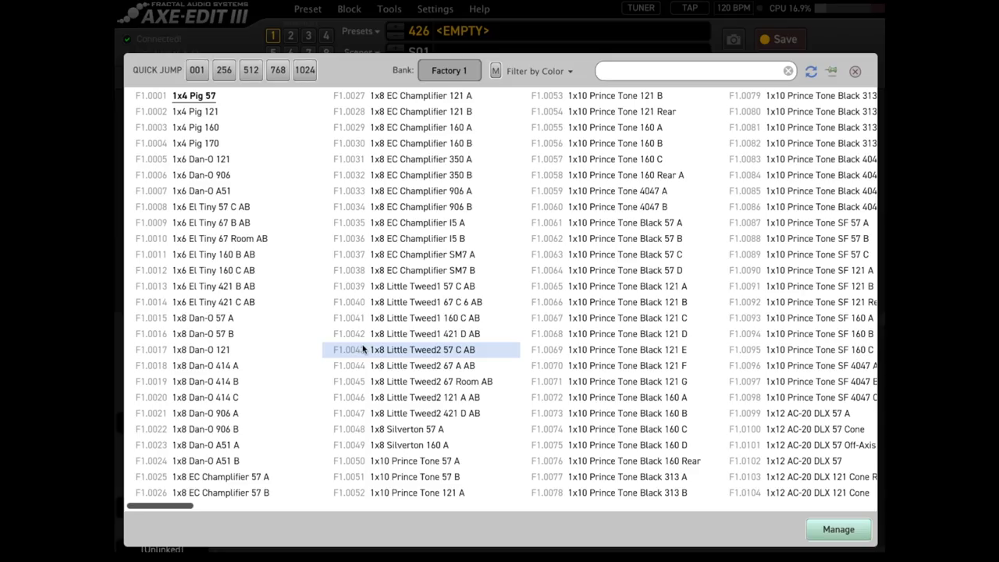
left_click(449, 72)
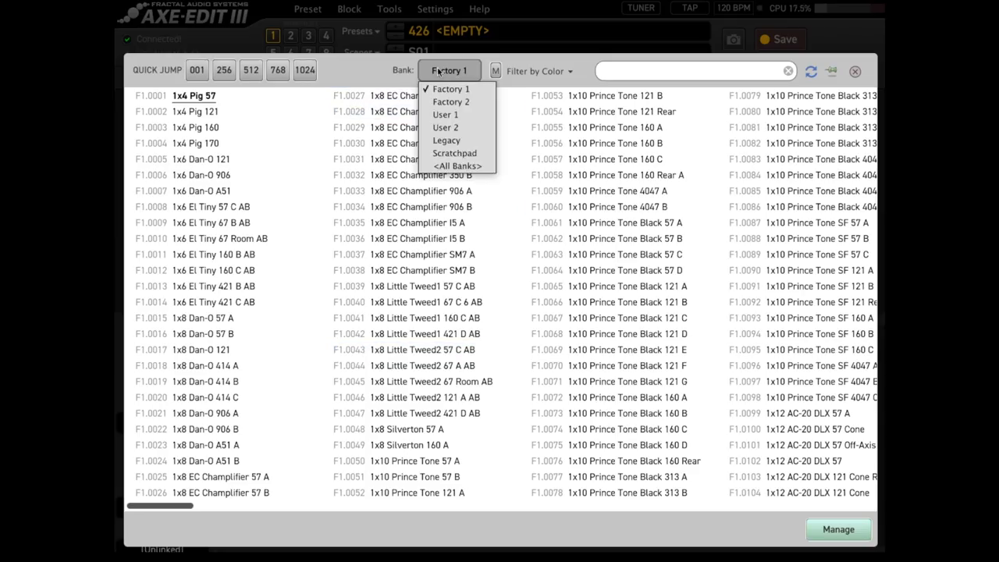
left_click(450, 102)
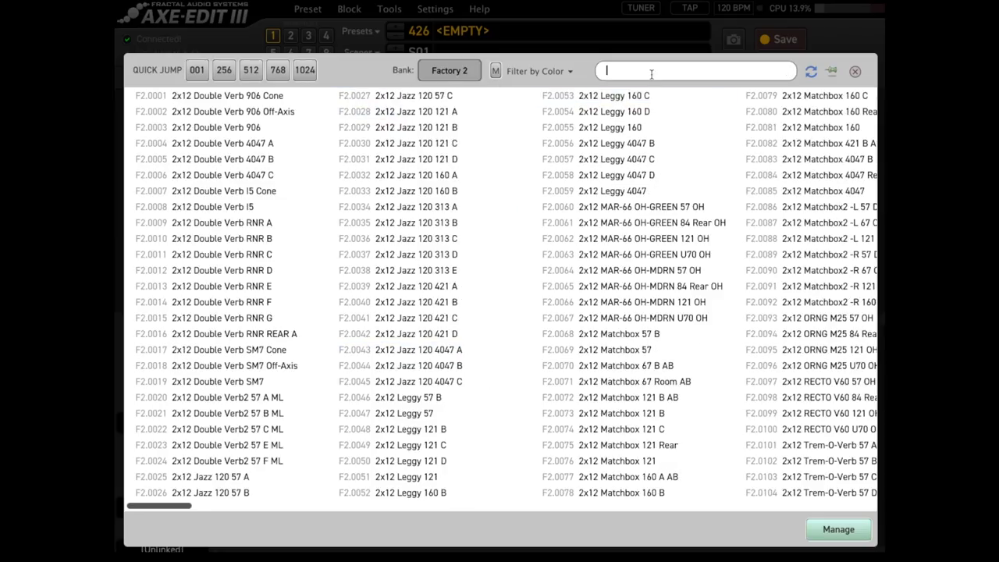
type("ya")
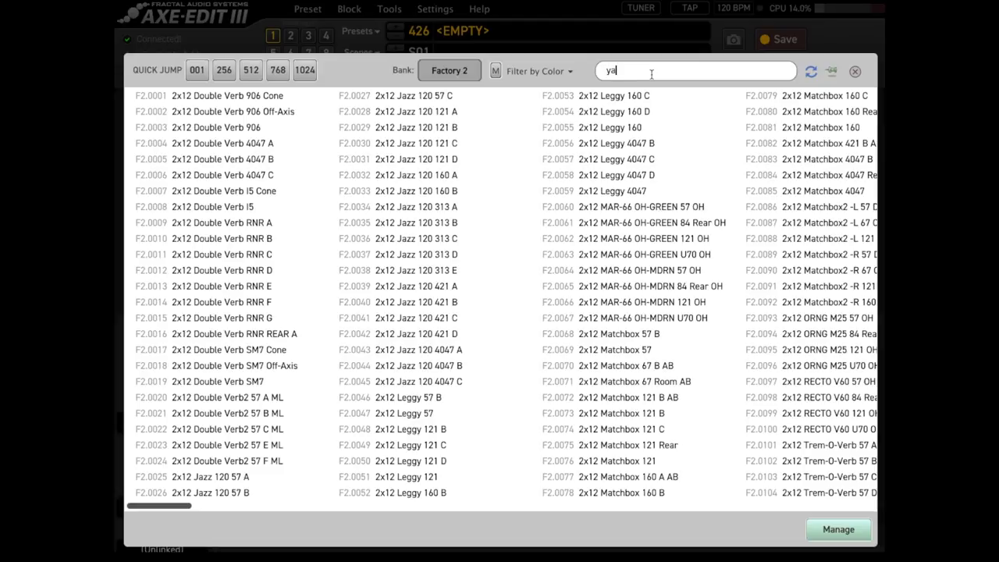
type("a")
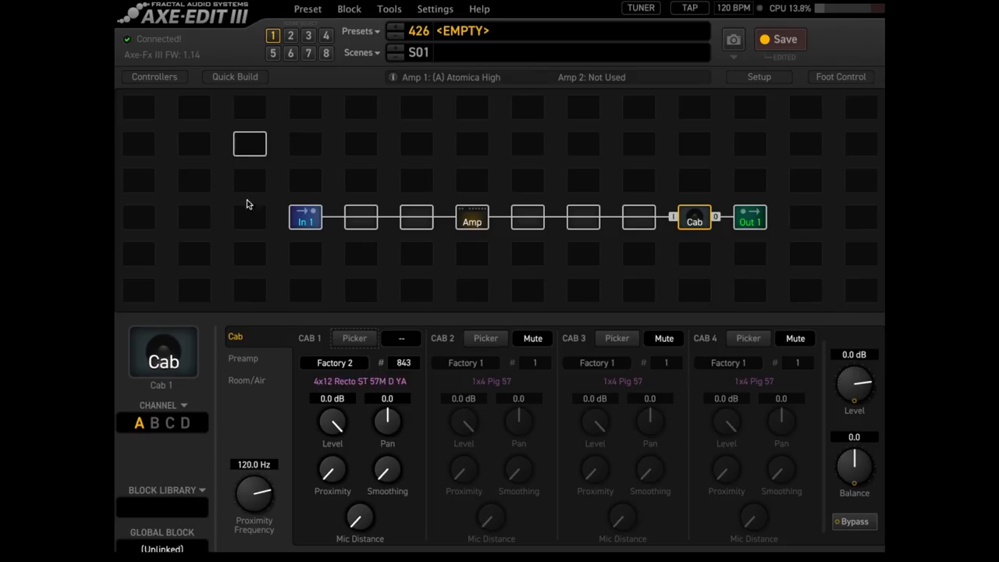
Set the cab's preamp Low Cut to 80 Hz and return to the Cab page.
left_click(244, 357)
type("8")
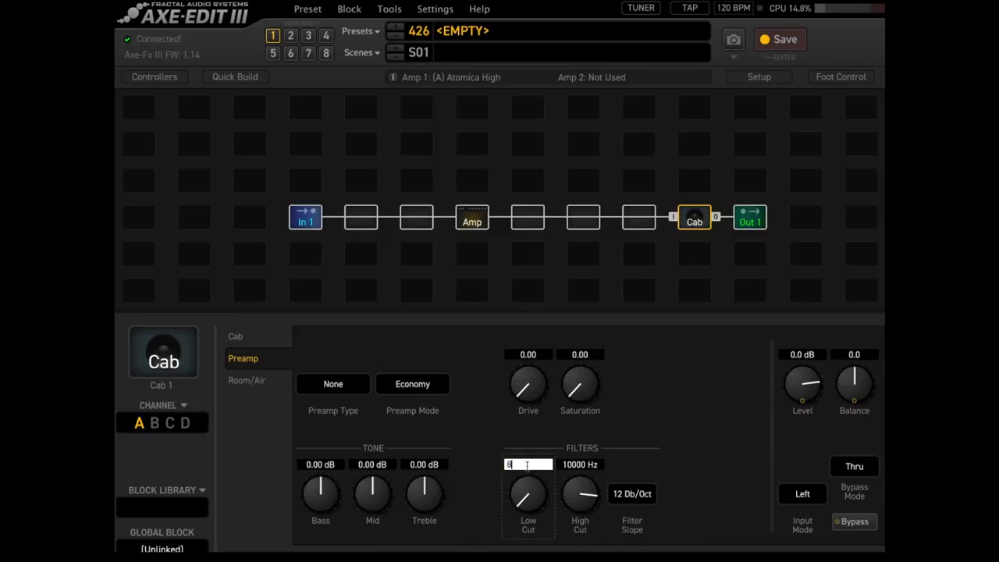
key("Return")
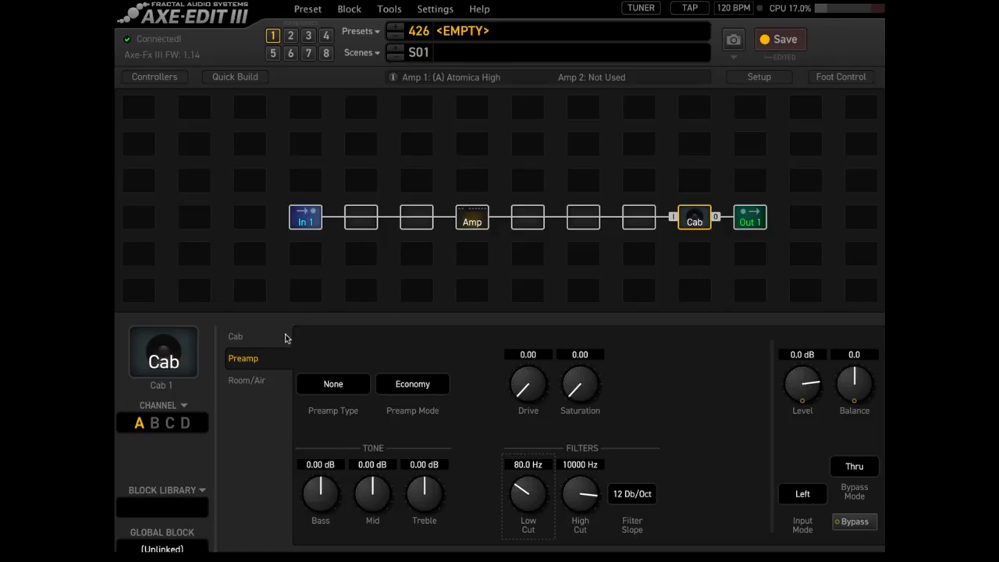
left_click(234, 337)
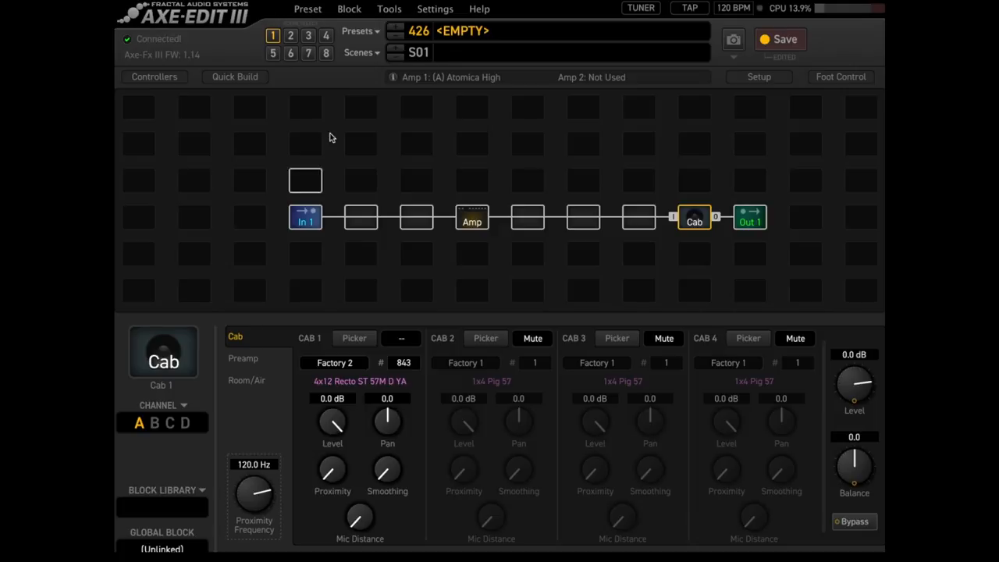
Insert a Stereo Tri-Chorus block after the amp and adjust its mix amount.
right_click(528, 217)
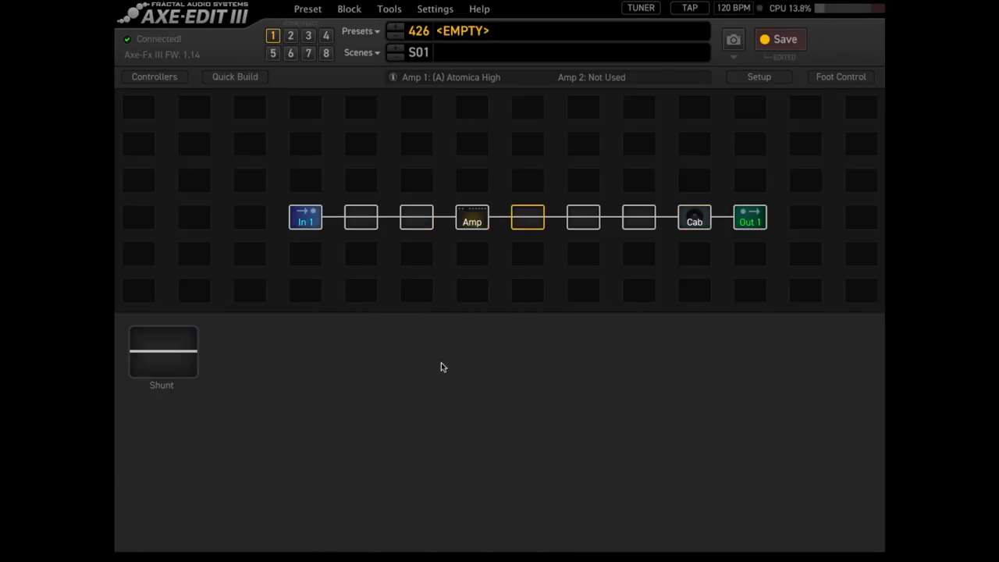
double_click(527, 217)
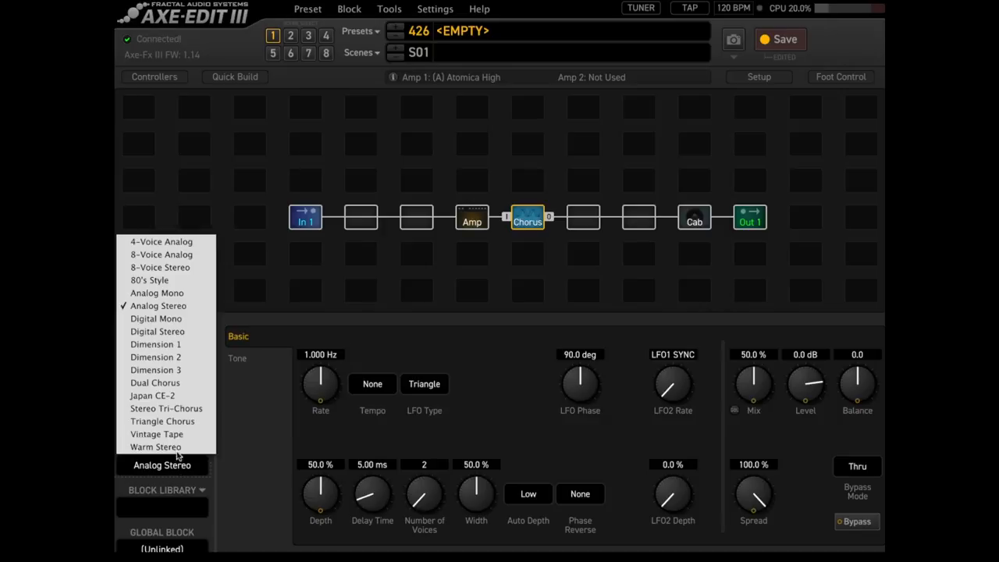
mouse_move(165, 409)
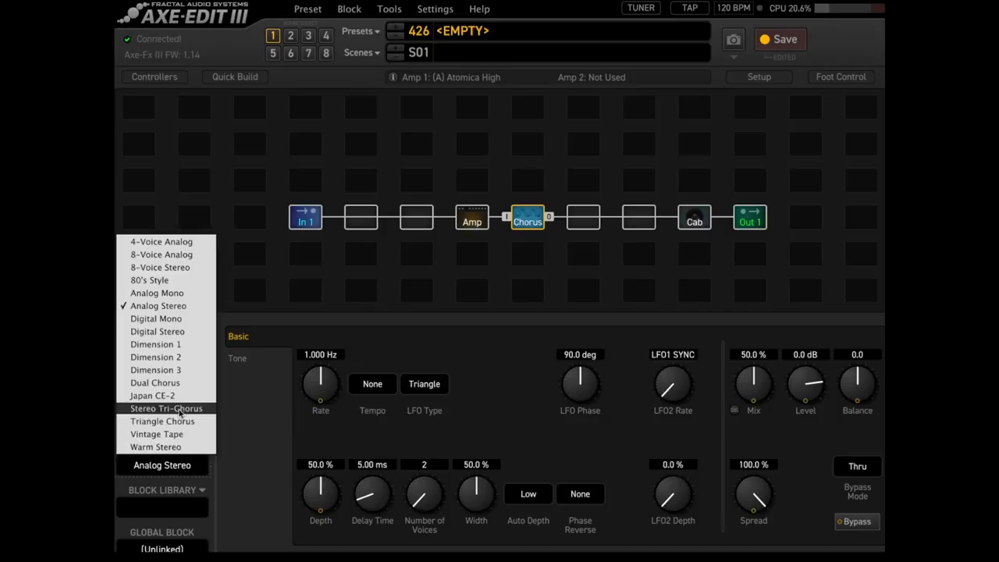
left_click(166, 409)
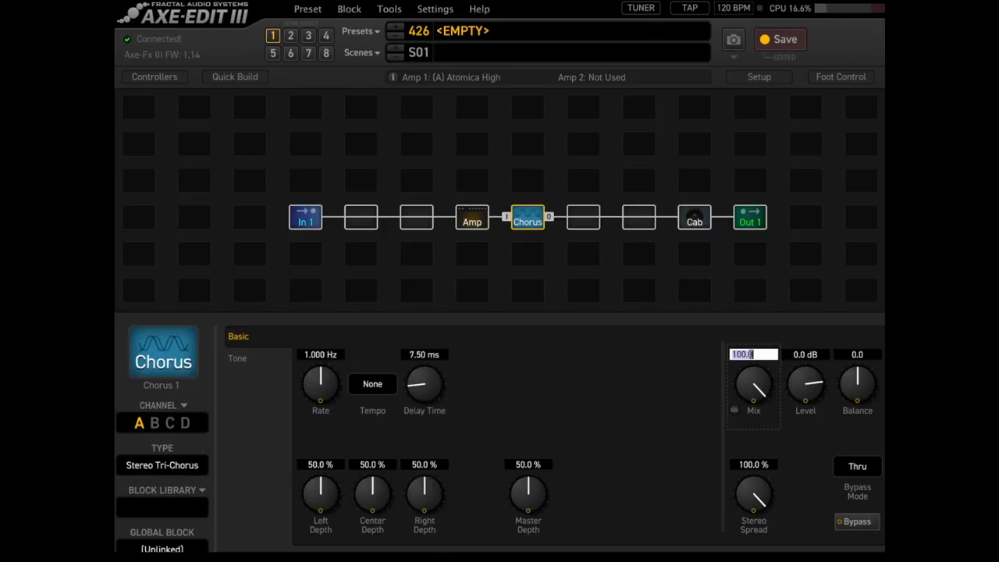
left_click_drag(752, 382, 752, 406)
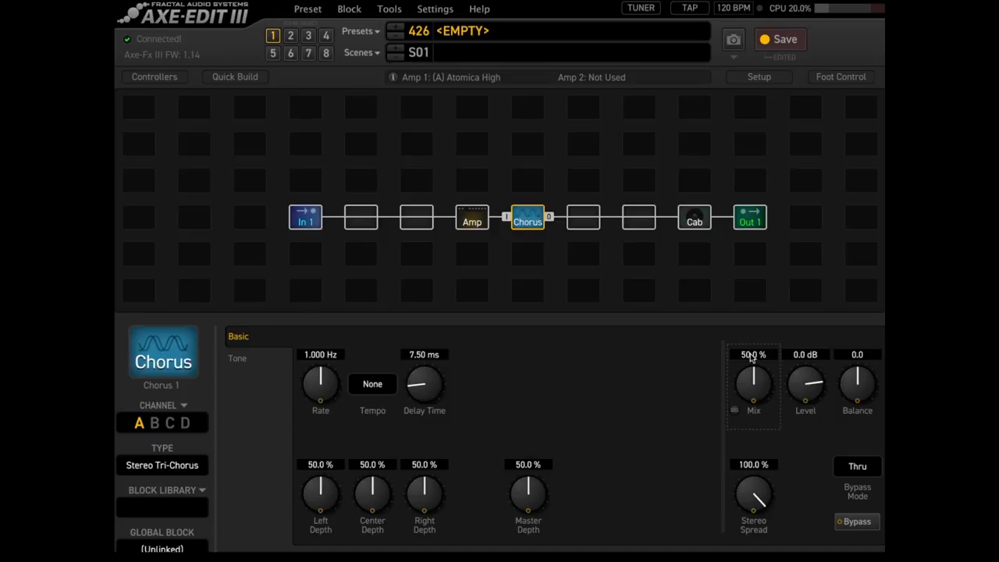
Insert a Digital Mono Delay block in the slot after the Chorus.
right_click(584, 215)
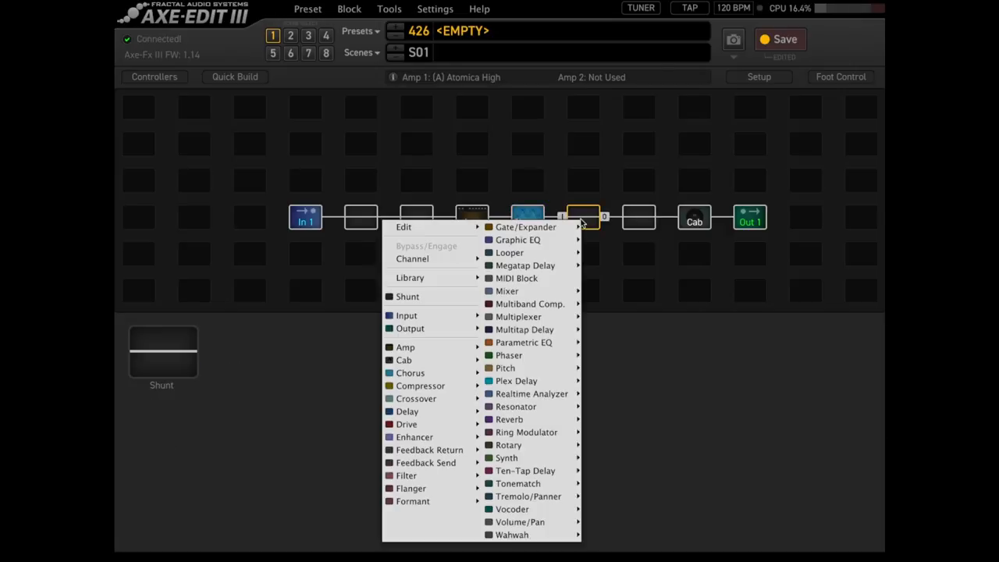
left_click(409, 371)
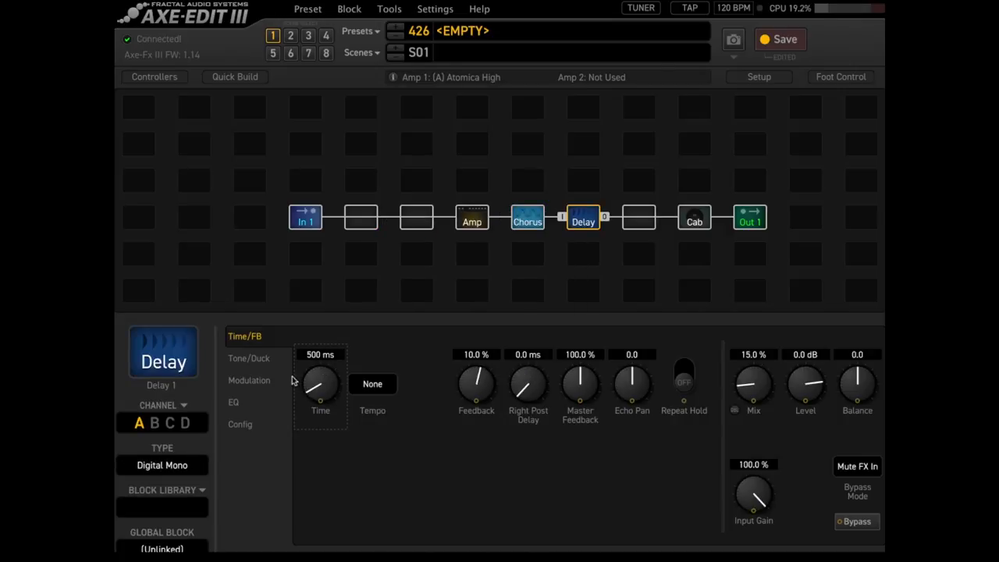
mouse_move(355, 345)
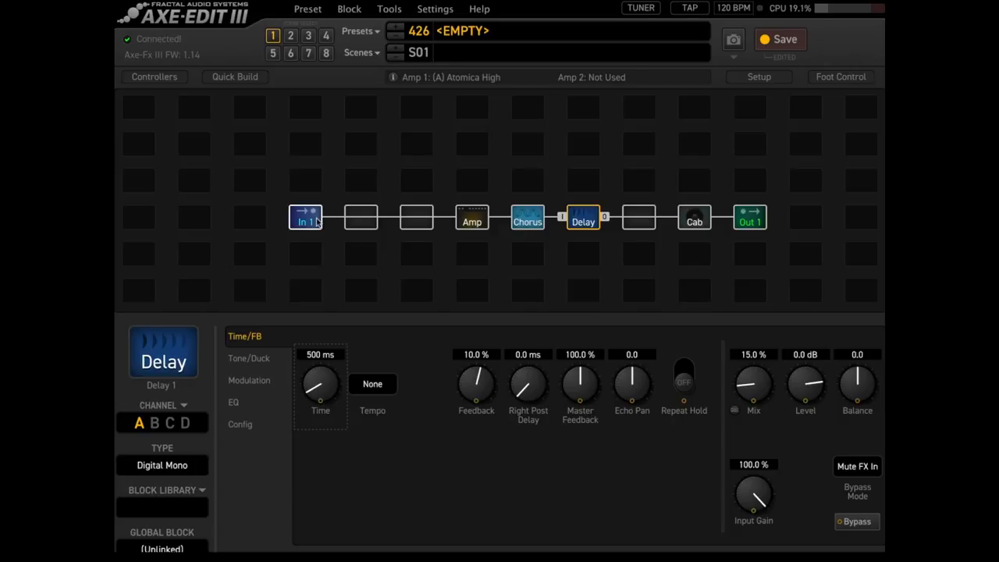
mouse_move(765, 219)
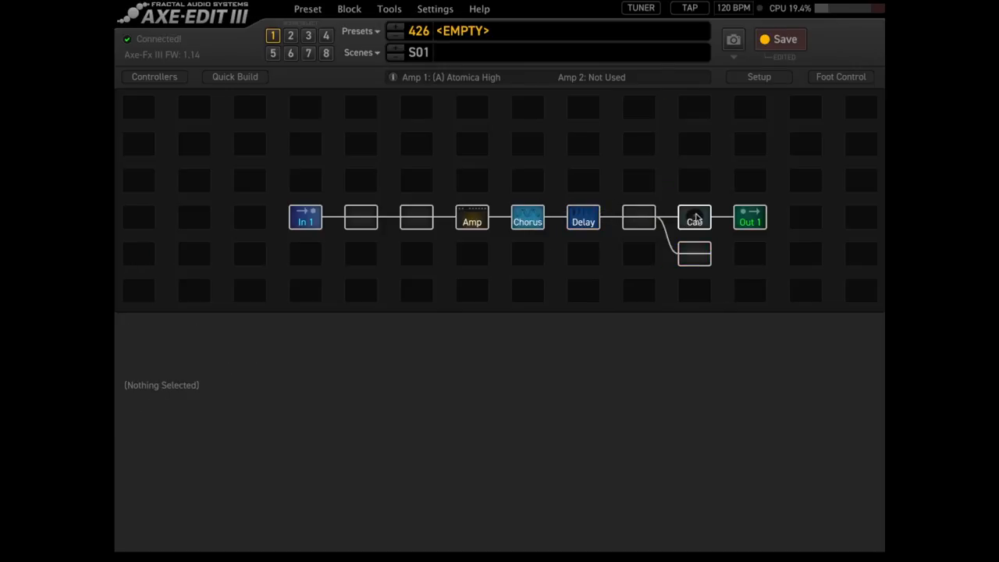
Place Output 3 below the Cab and link the second row from In 1 through to it.
right_click(693, 253)
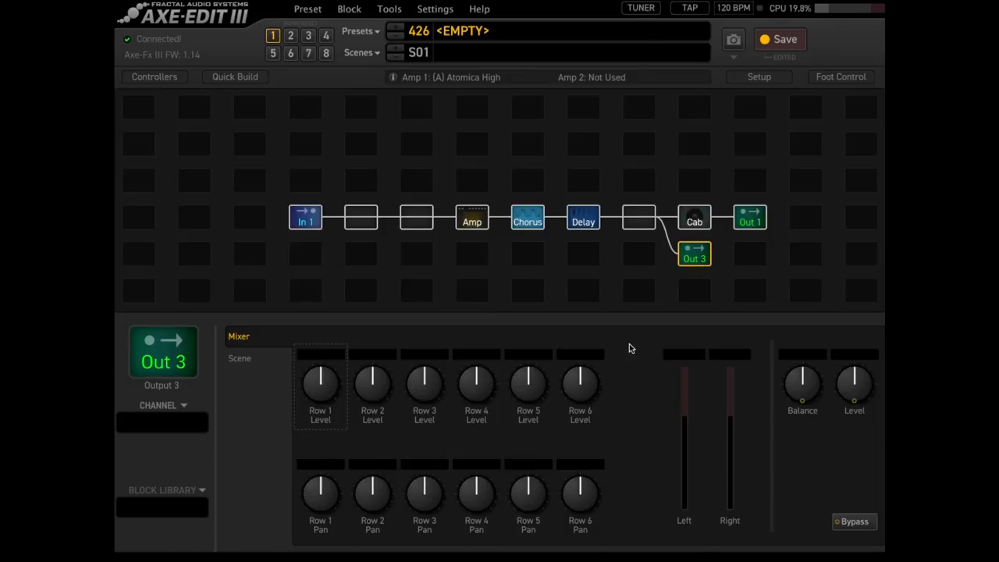
left_click(693, 257)
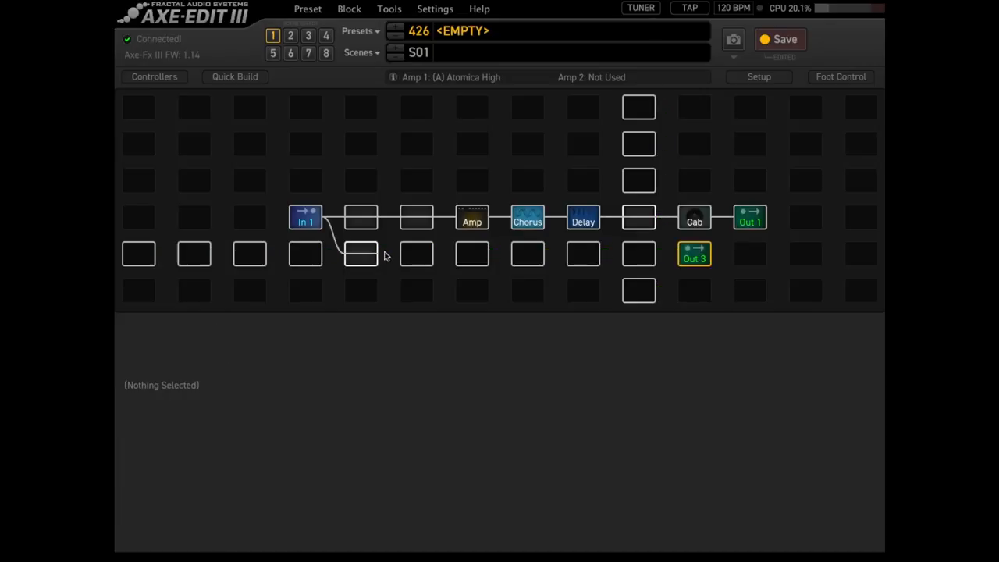
left_click(692, 259)
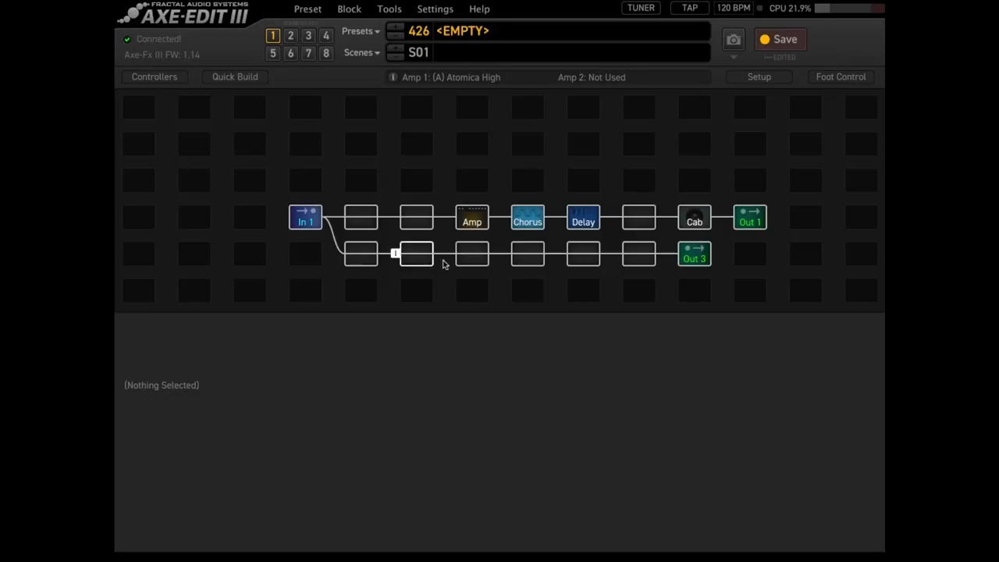
left_click(471, 217)
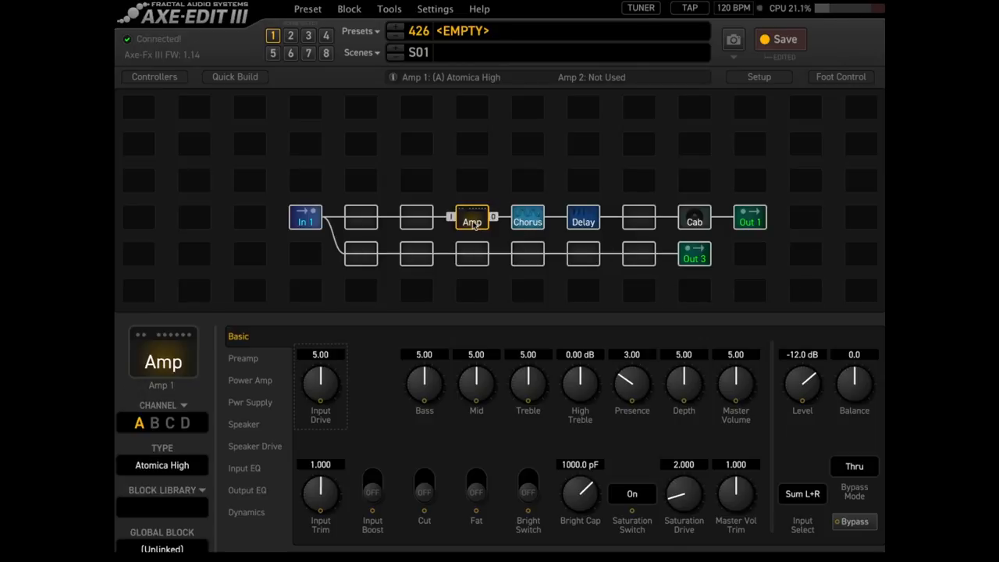
Add Amp, Chorus and Delay blocks to the second-row slots ahead of Out 3.
right_click(471, 217)
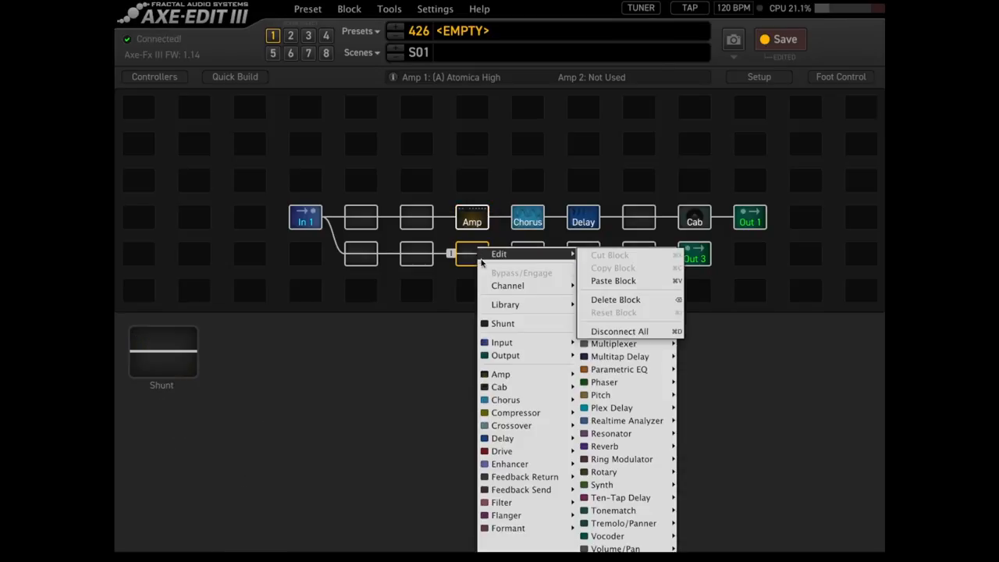
left_click(499, 375)
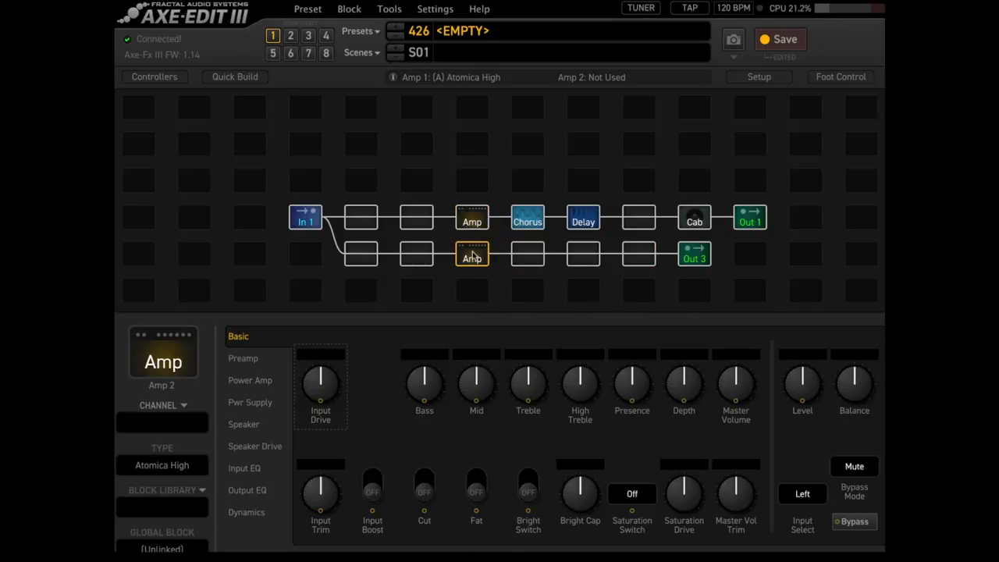
right_click(527, 217)
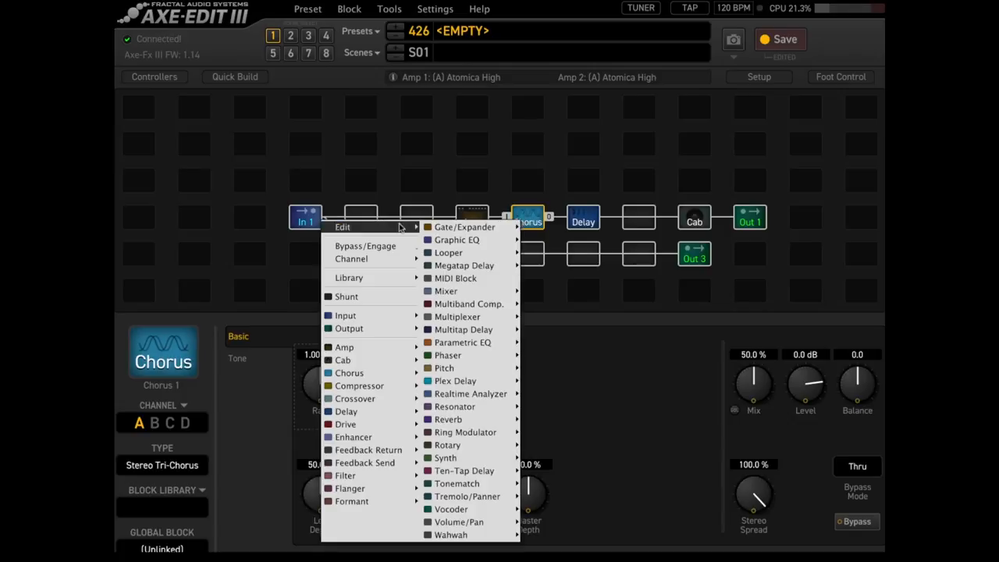
left_click(343, 346)
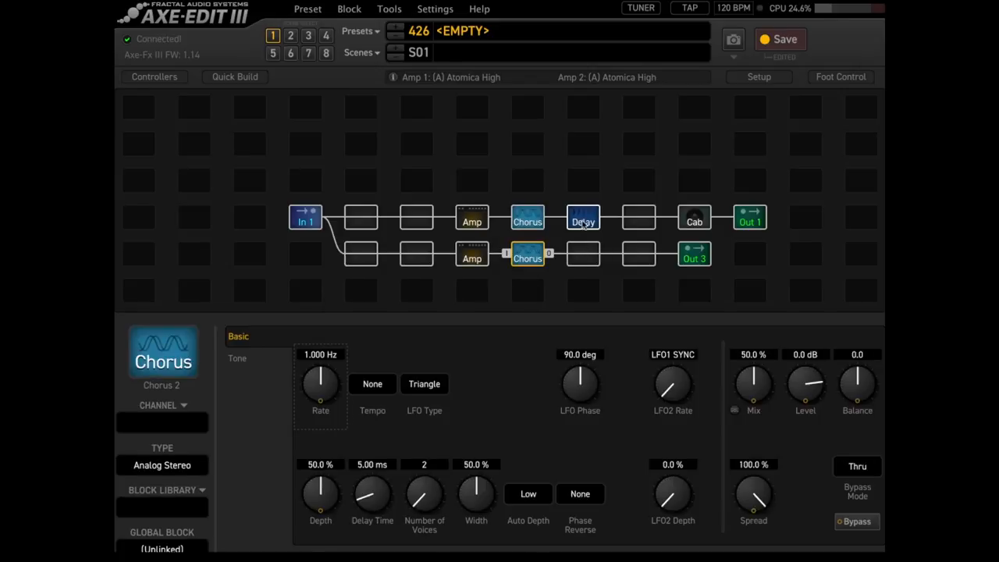
right_click(584, 215)
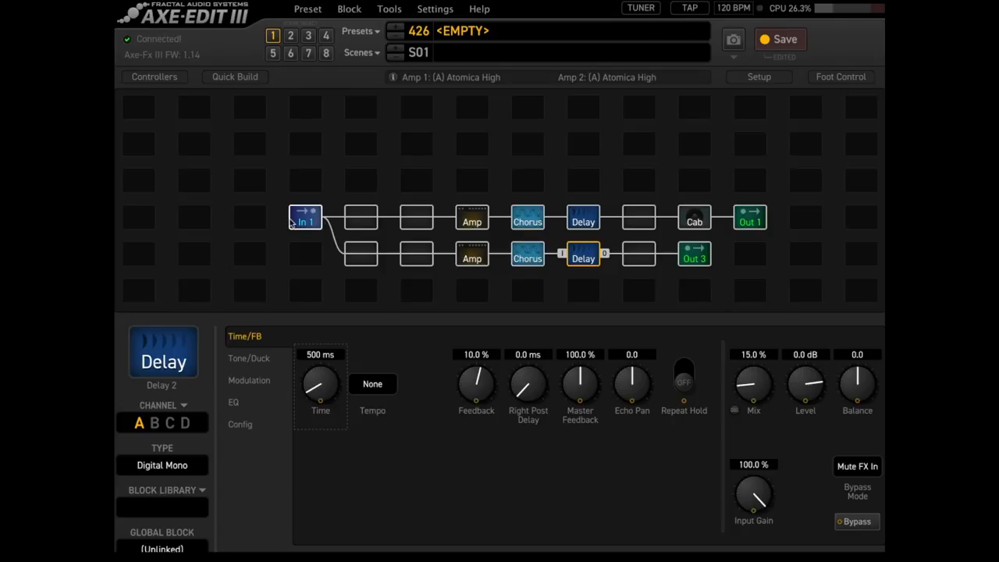
mouse_move(805, 217)
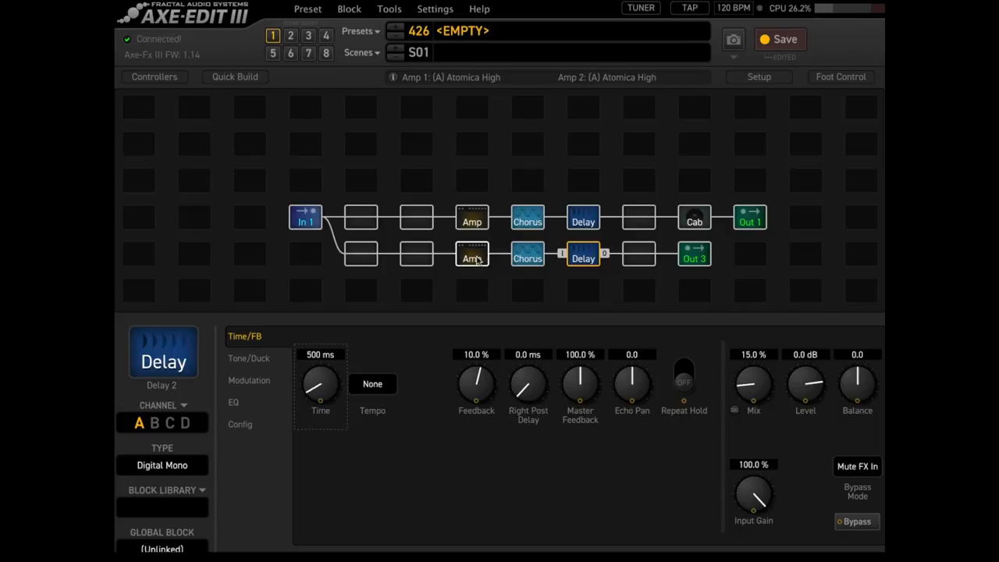
Select the second-row Atomica High amp and show its Pwr Supply page.
left_click(472, 258)
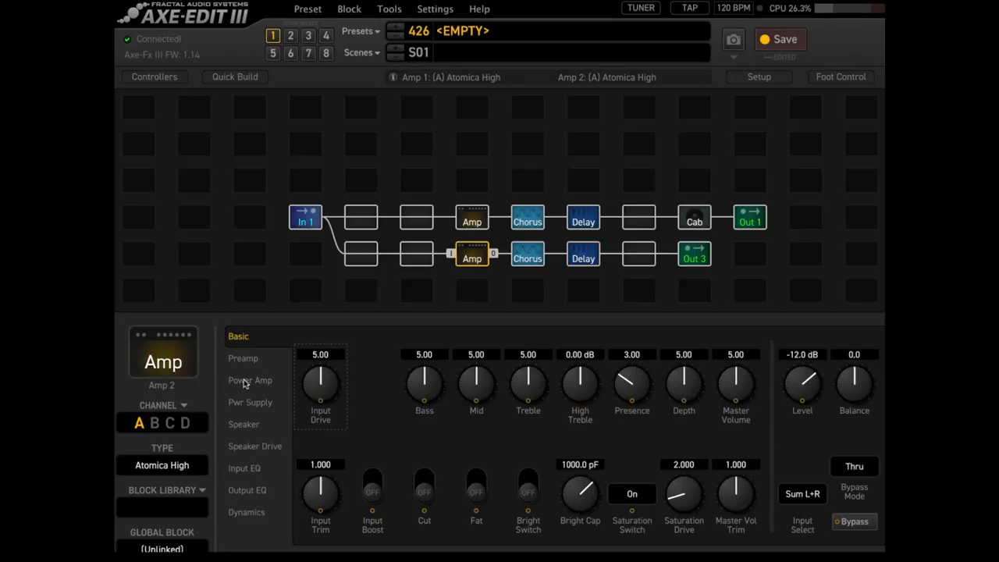
left_click(250, 403)
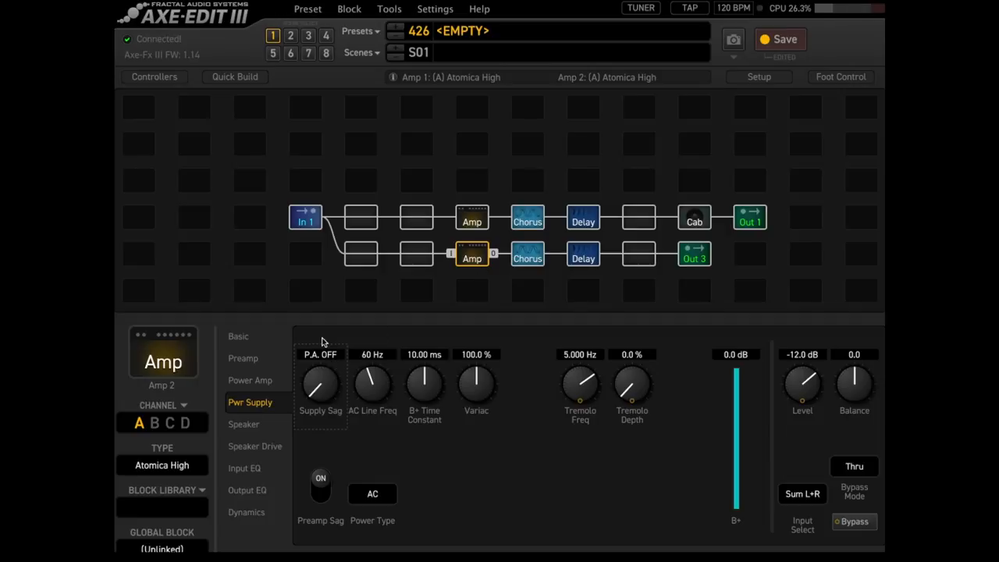
mouse_move(474, 296)
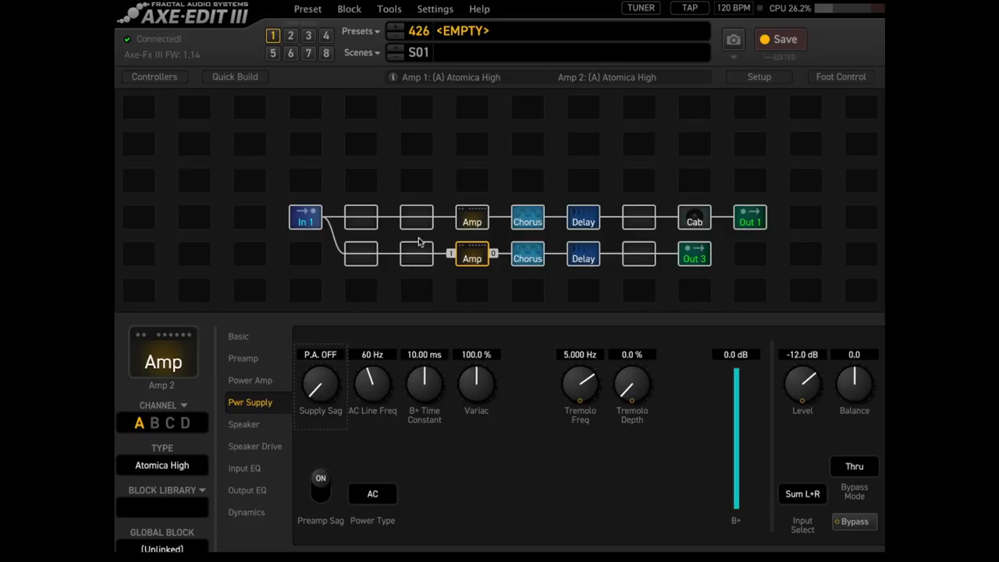
mouse_move(500, 262)
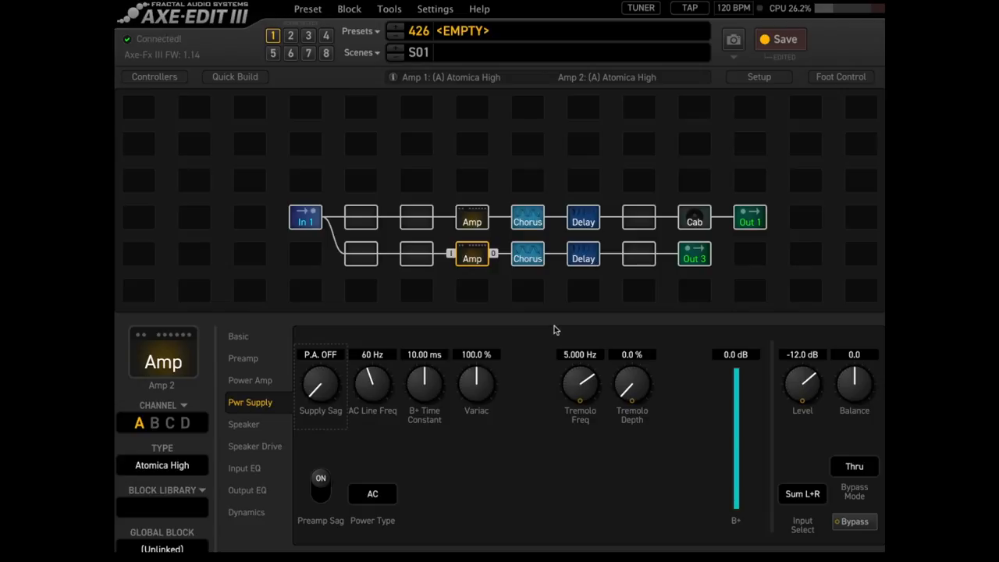
mouse_move(629, 259)
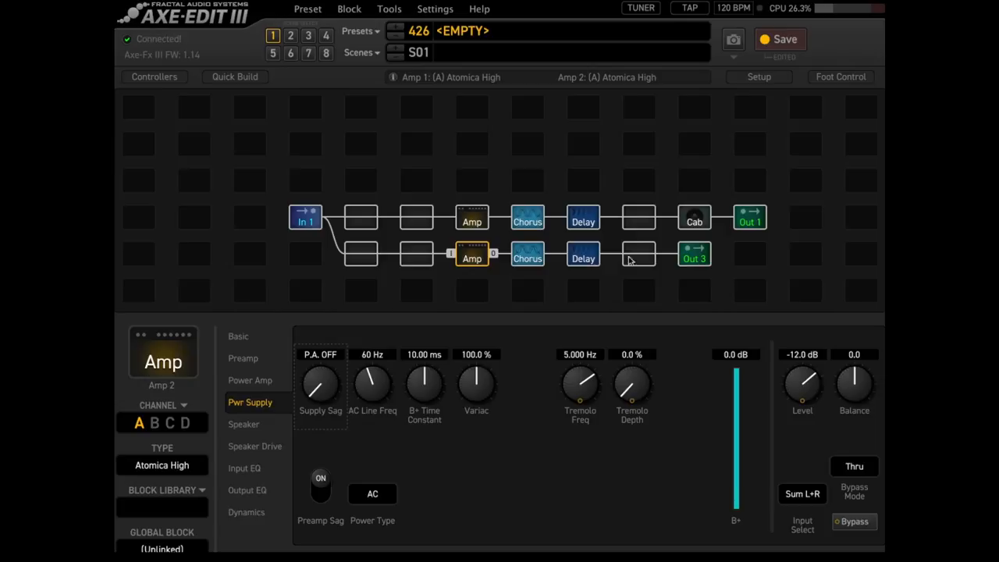
mouse_move(638, 290)
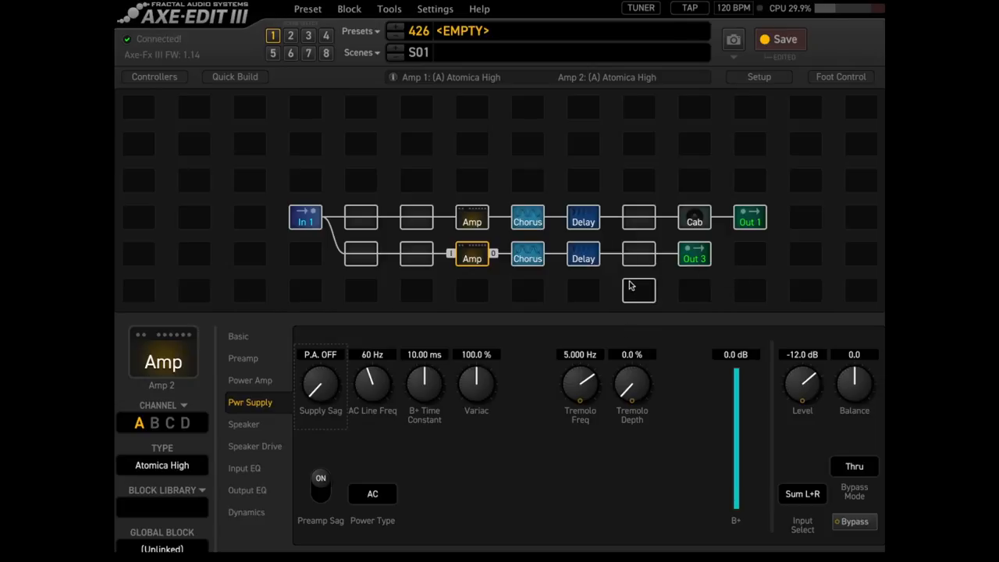